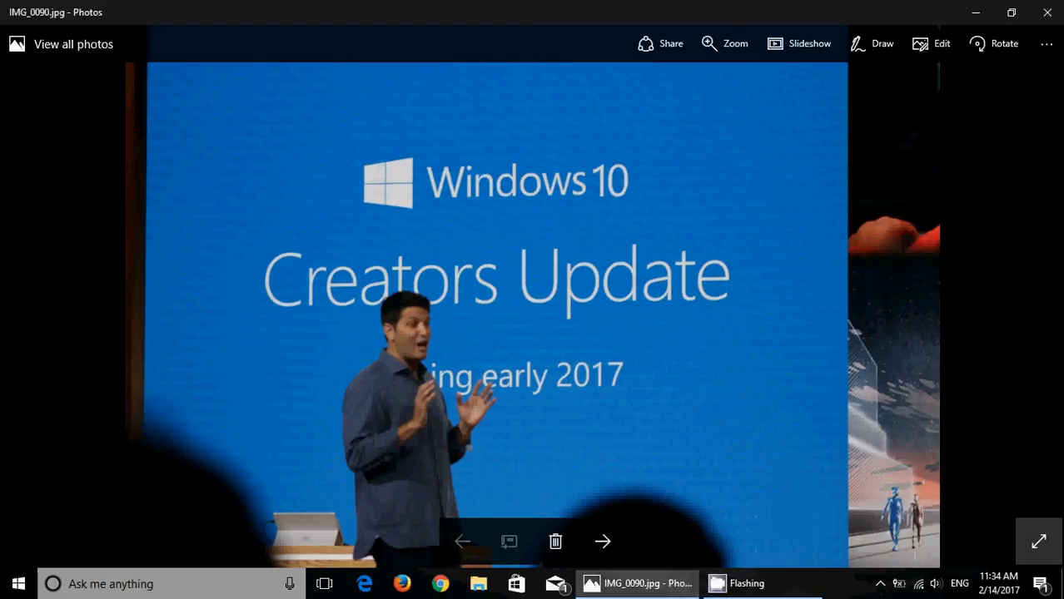
- Open the Start menu over the IMG_0090.jpg Creators Update photo in Photos
click(1037, 542)
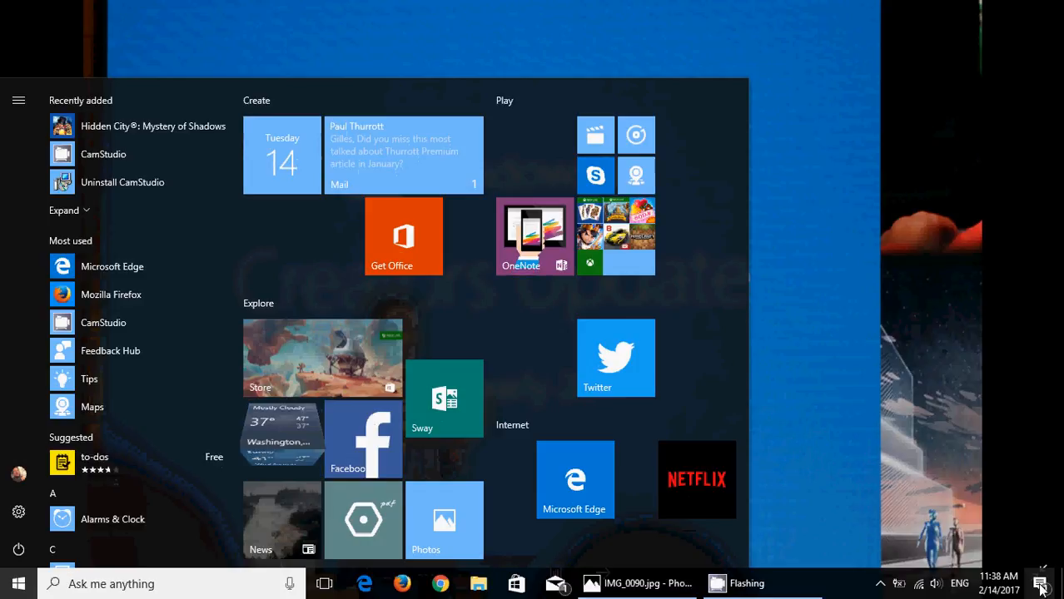
- Open Windows Settings home page from the Action Center's All settings tile
click(1040, 581)
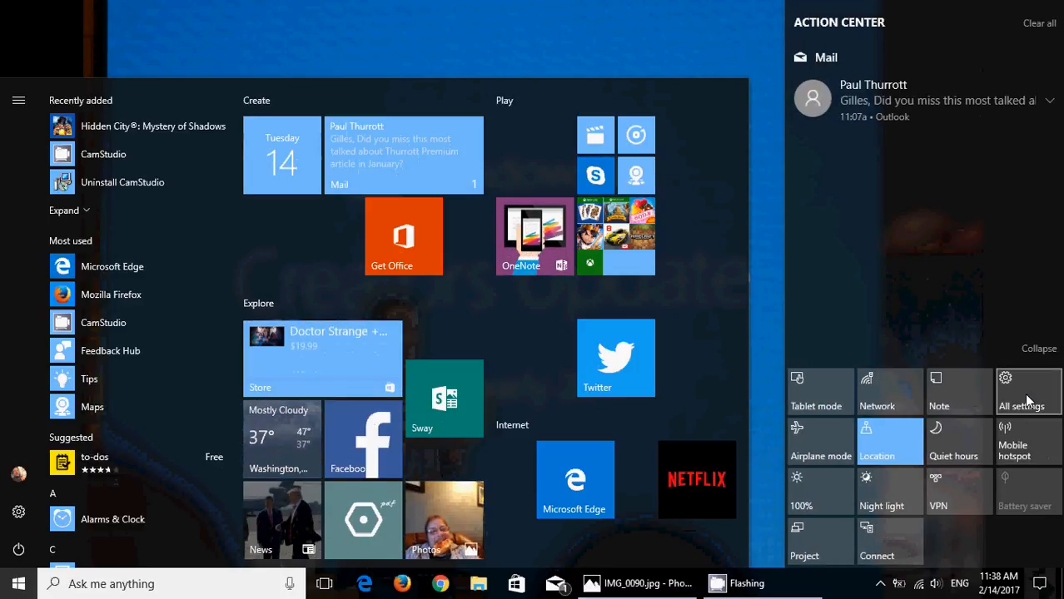
click(1026, 392)
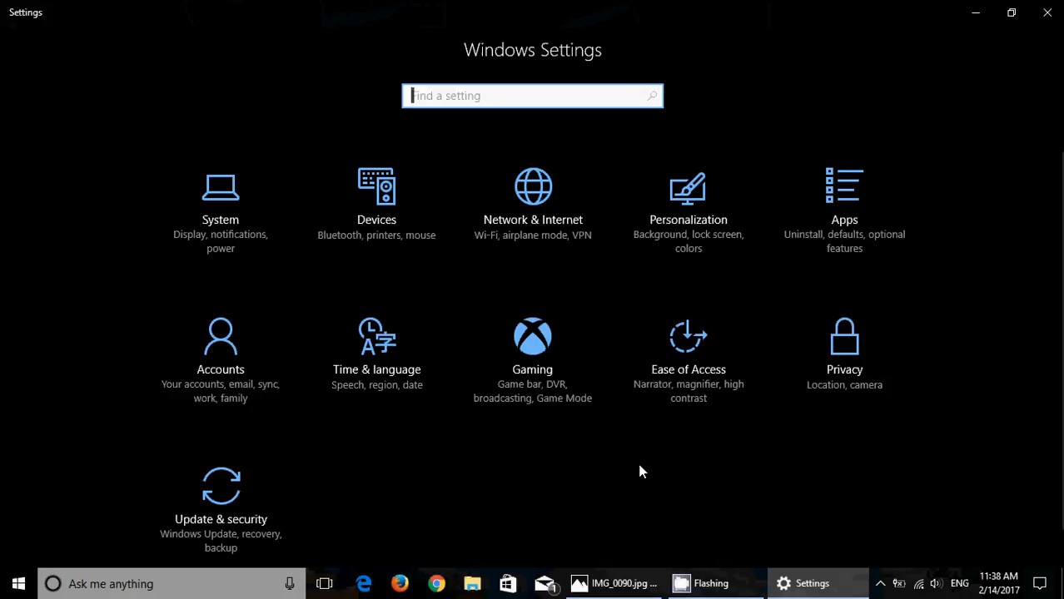
mouse_move(515, 457)
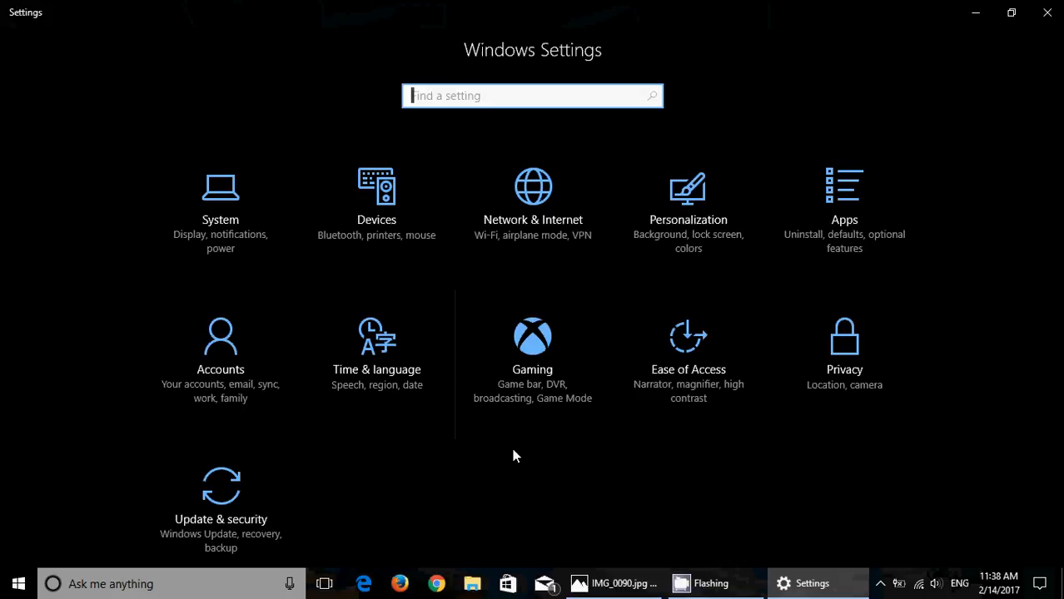
mouse_move(386, 518)
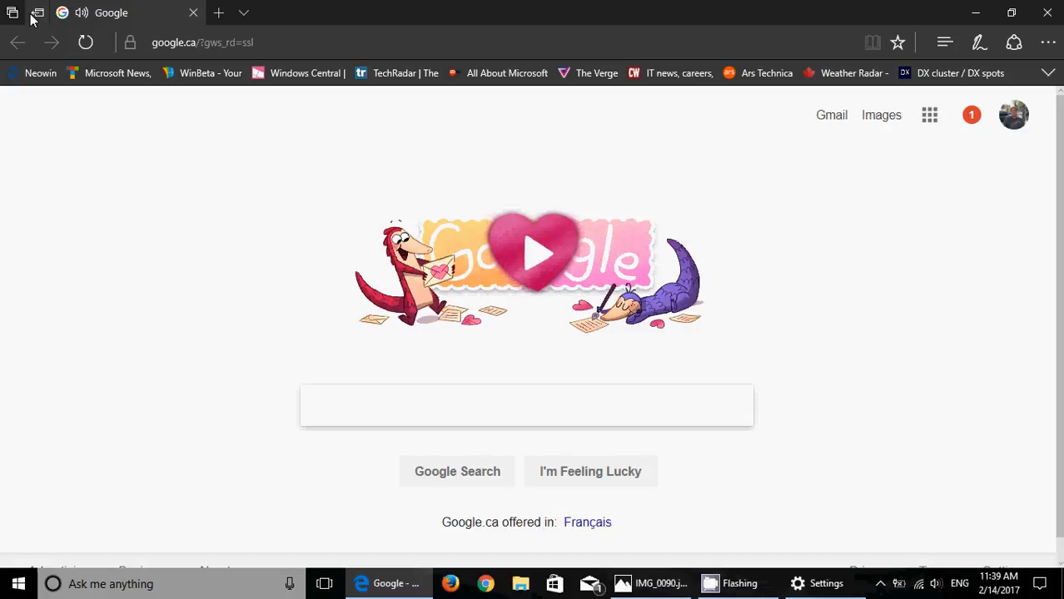
mouse_move(955, 44)
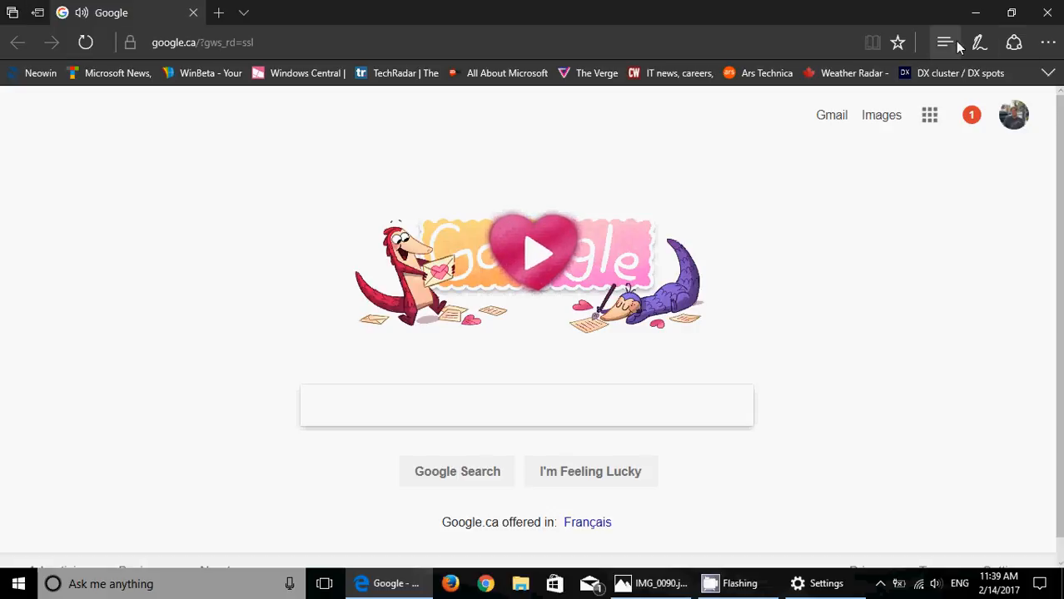
- Reach the Store's Extensions for Microsoft Edge page via Edge's Extensions pane
click(1053, 42)
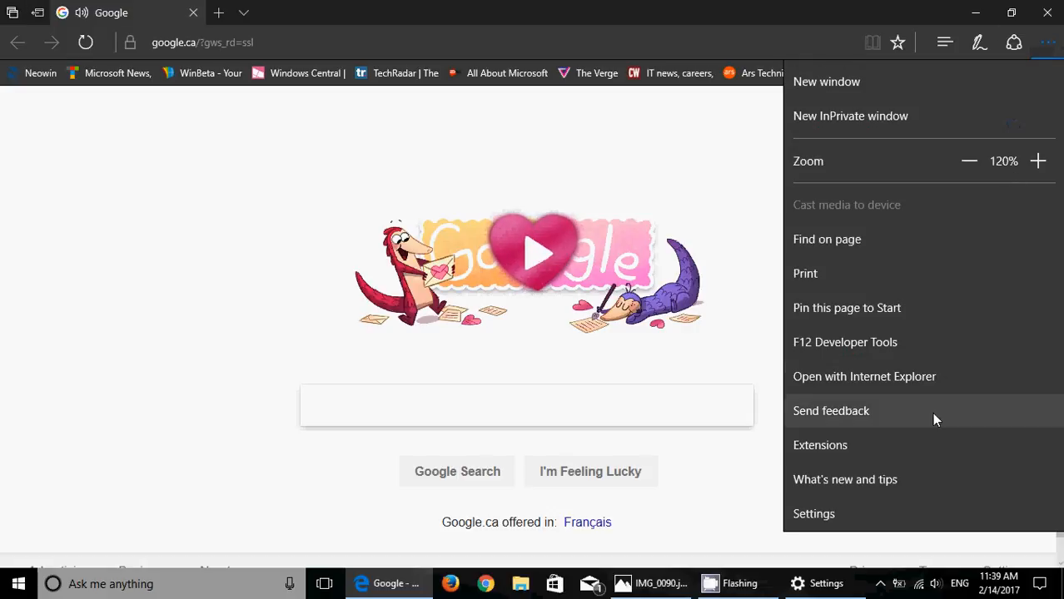
click(820, 445)
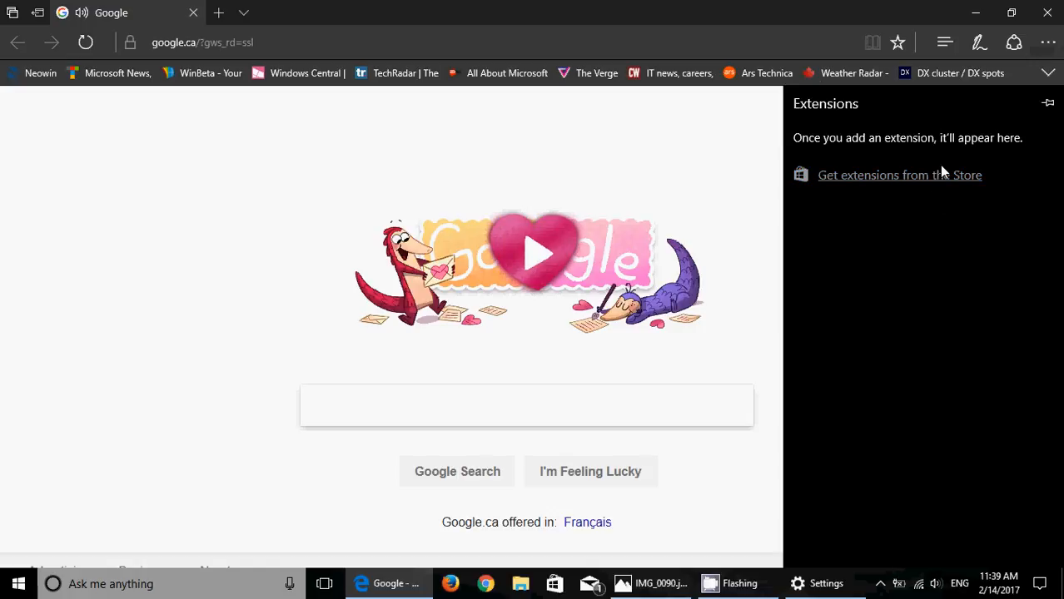
click(900, 175)
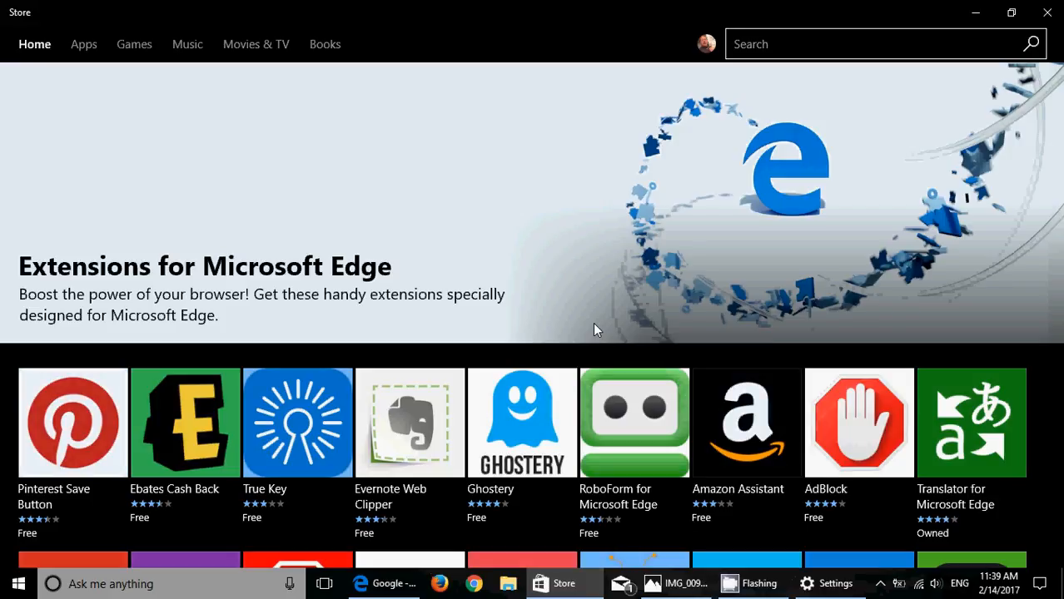
scroll(down, 3)
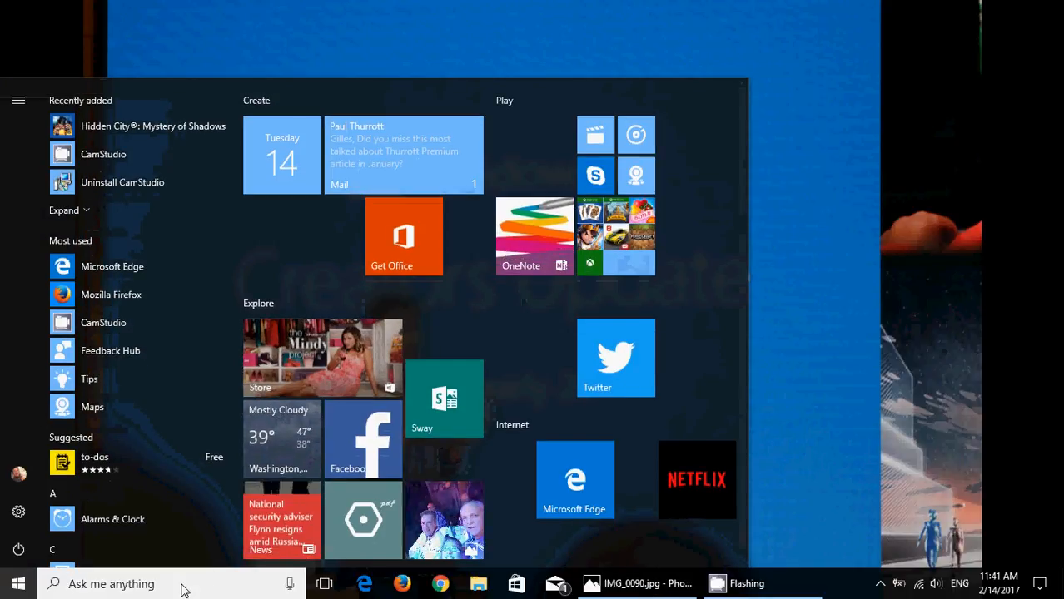
- Replace the 'security' search text with 'defender' in Start search
text(an)
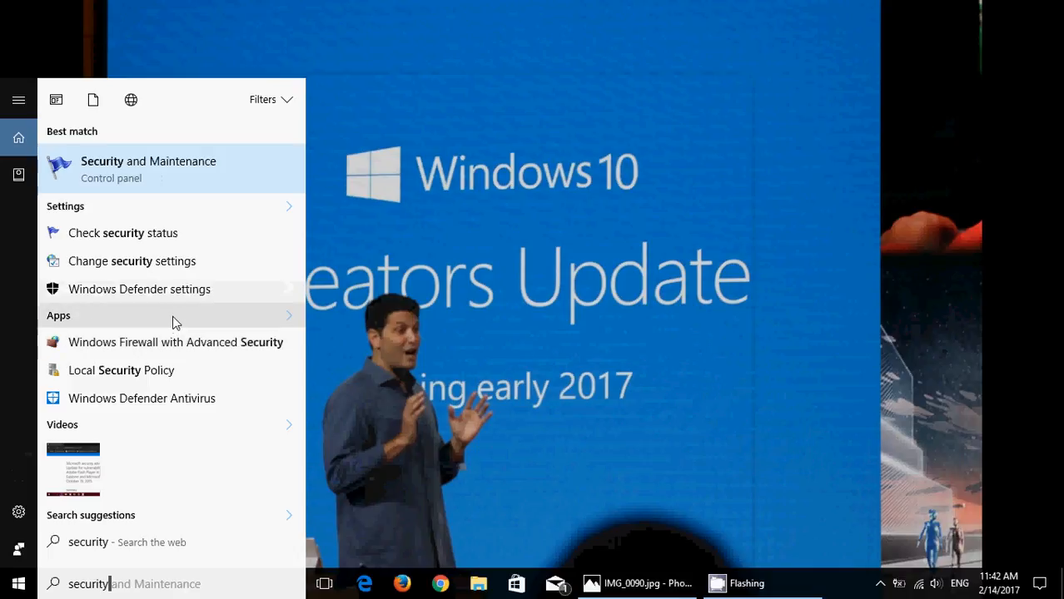
mouse_move(188, 241)
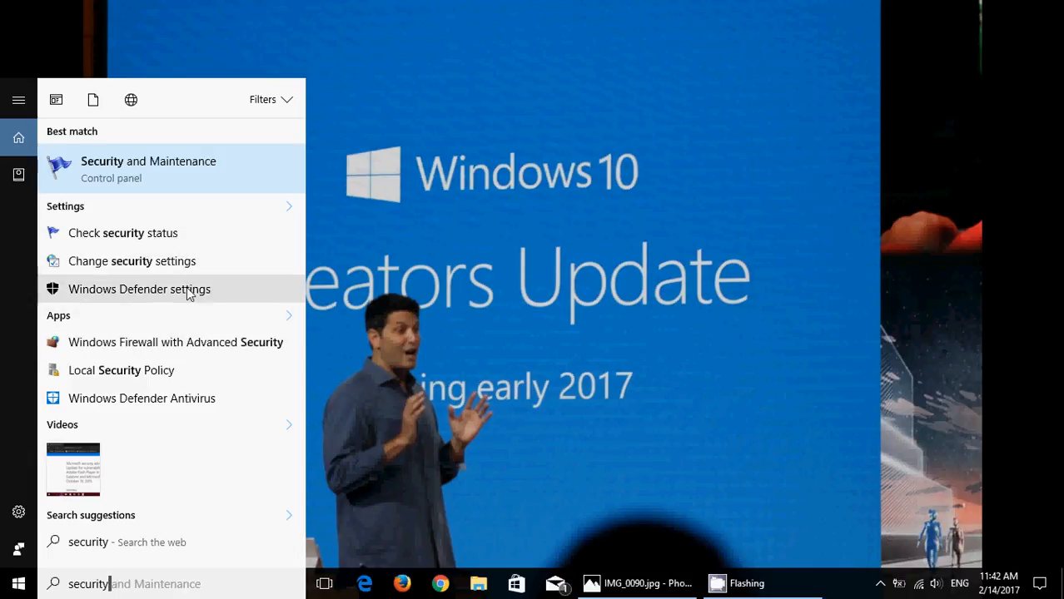
mouse_move(190, 381)
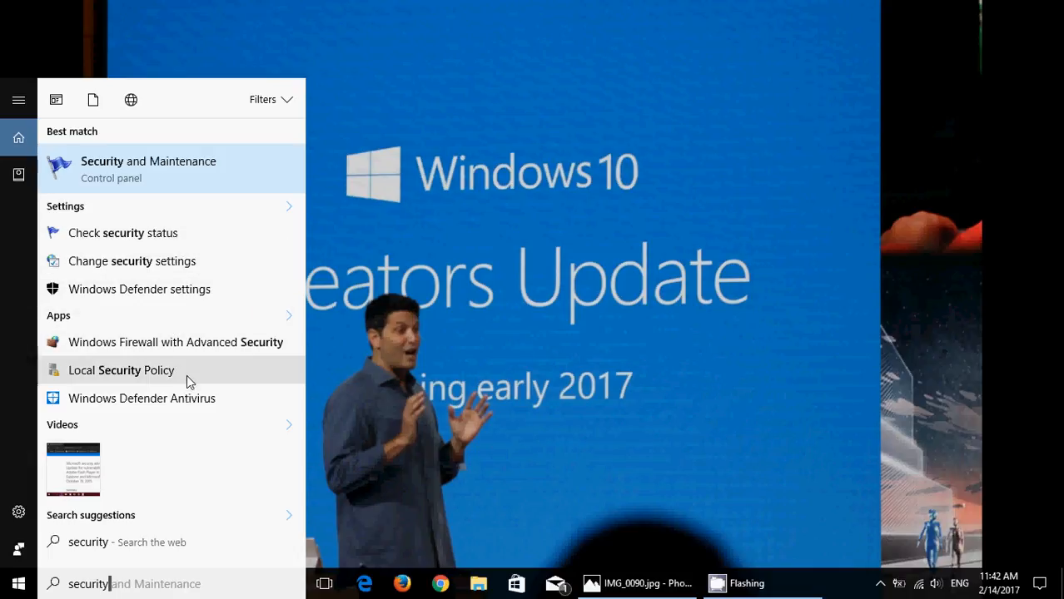
mouse_move(449, 396)
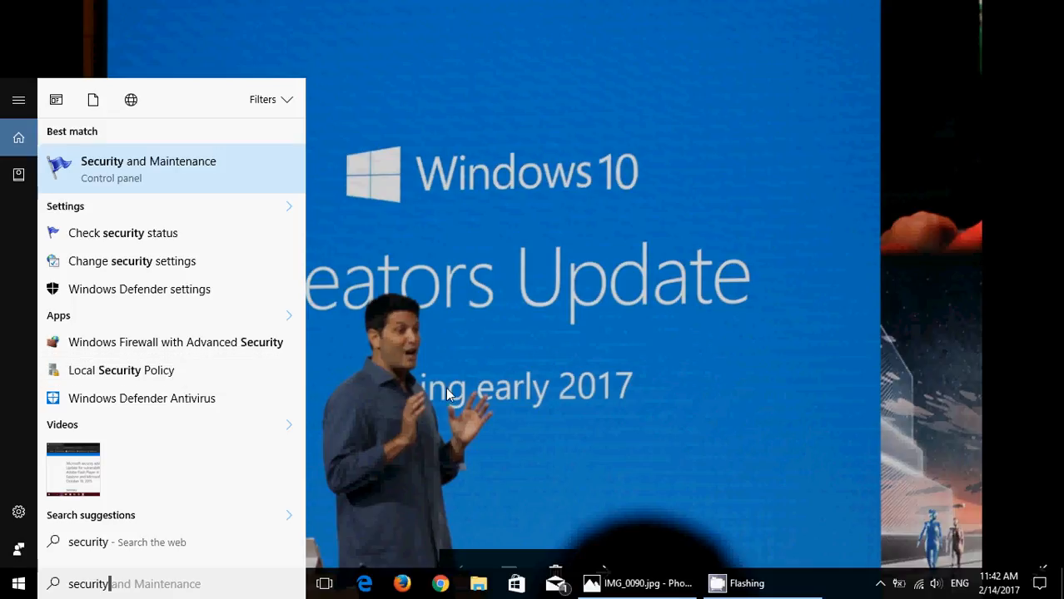
key(Backspace)
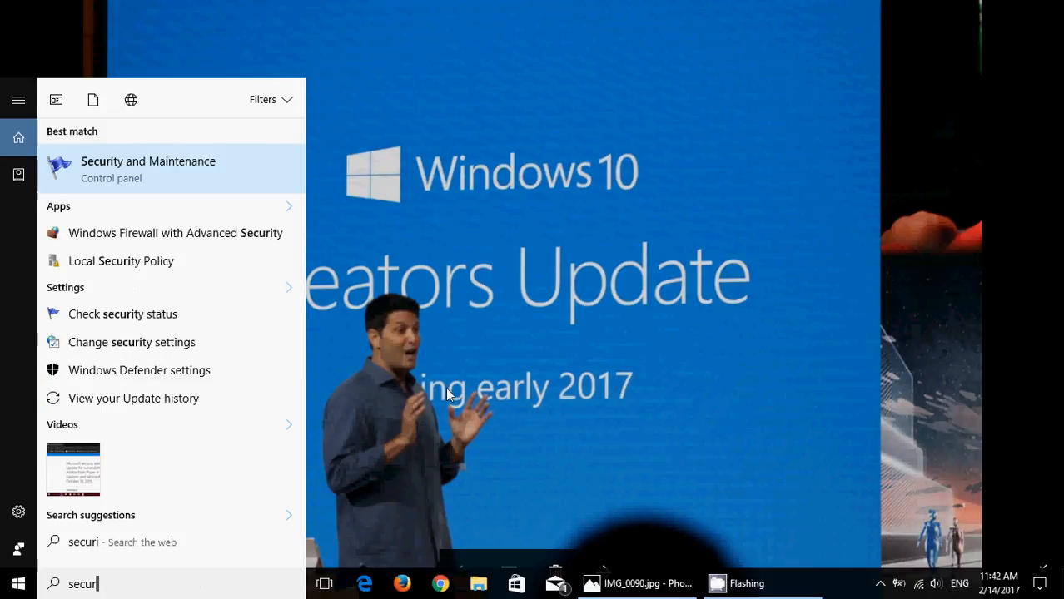
text(s)
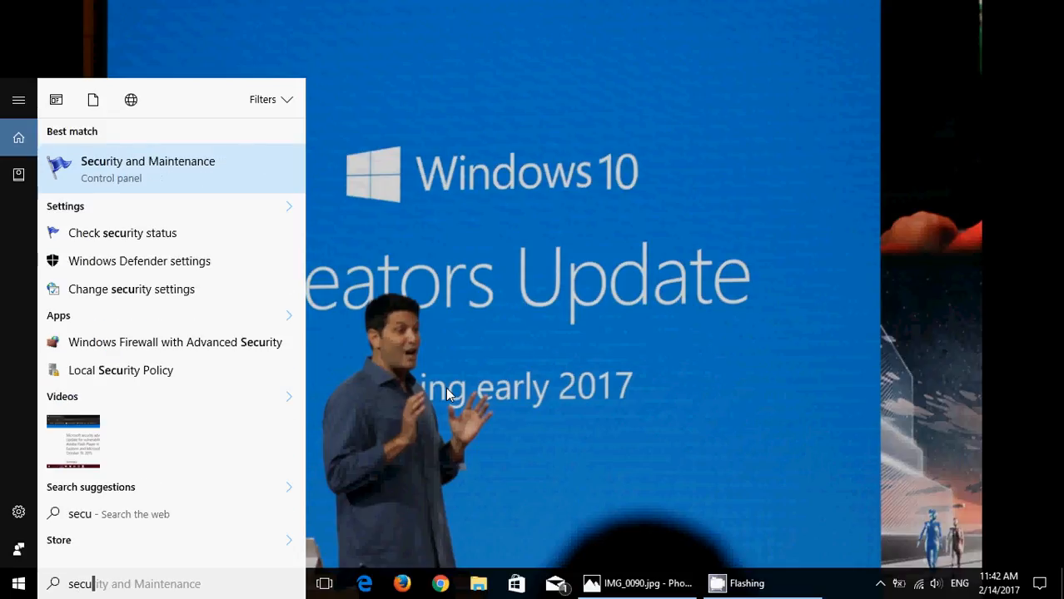
text(r)
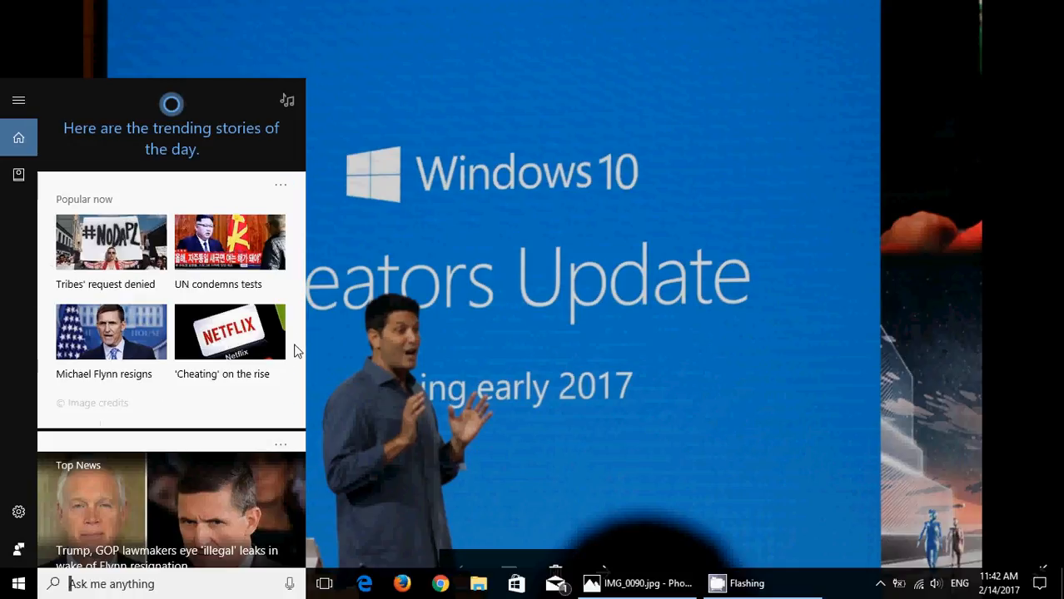
text(defender)
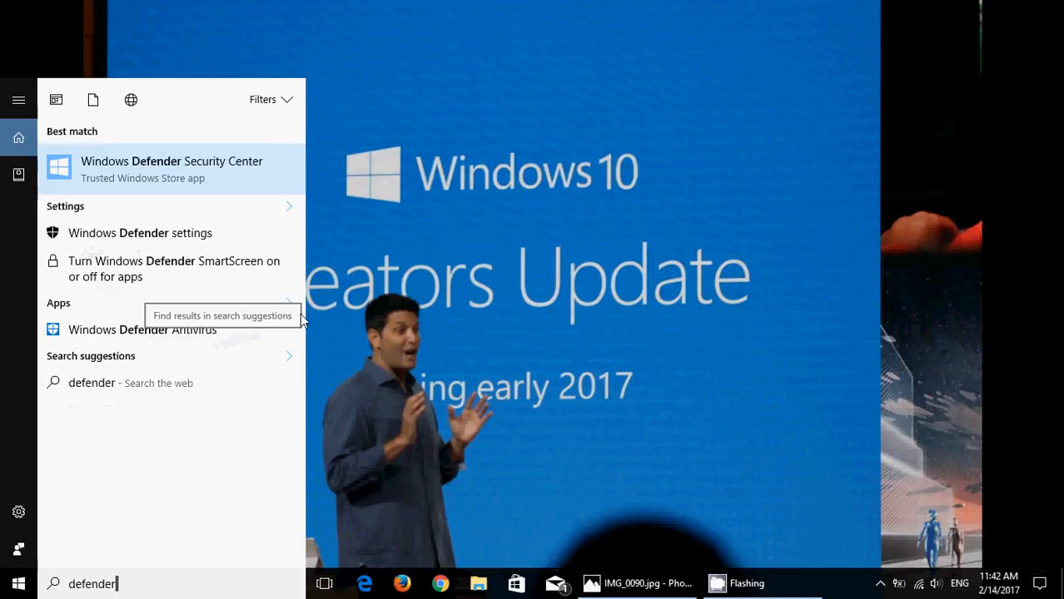
- Launch Windows Defender Security Center from search results and dismiss its improvements notice
click(172, 169)
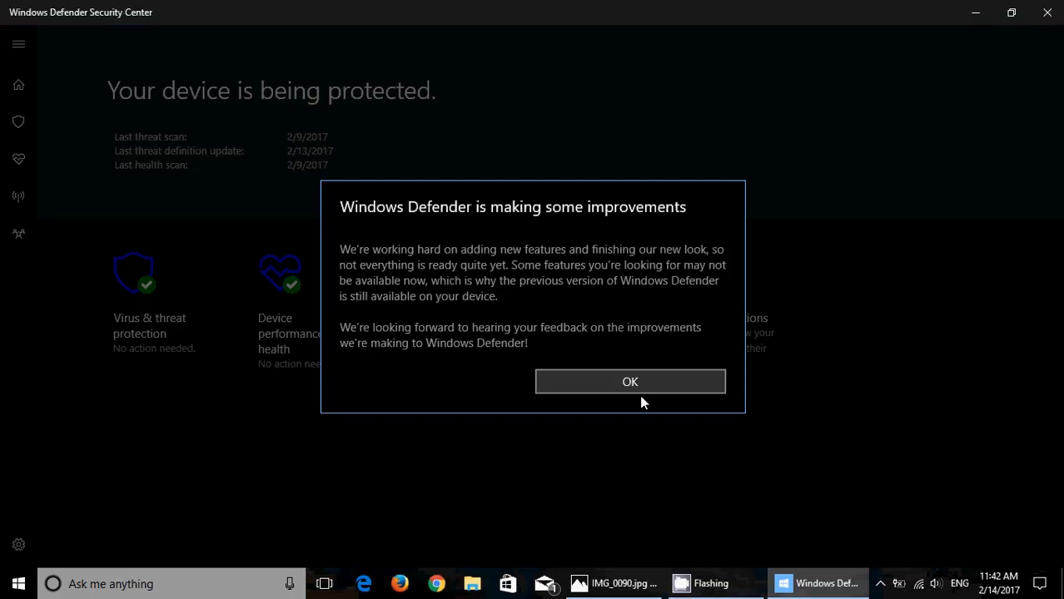
click(630, 382)
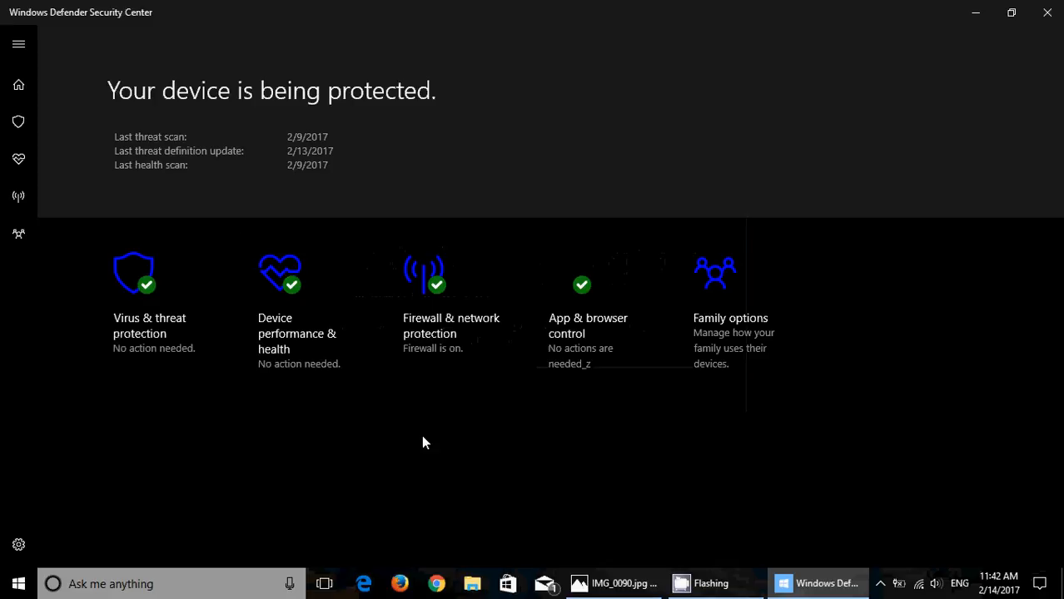
mouse_move(959, 385)
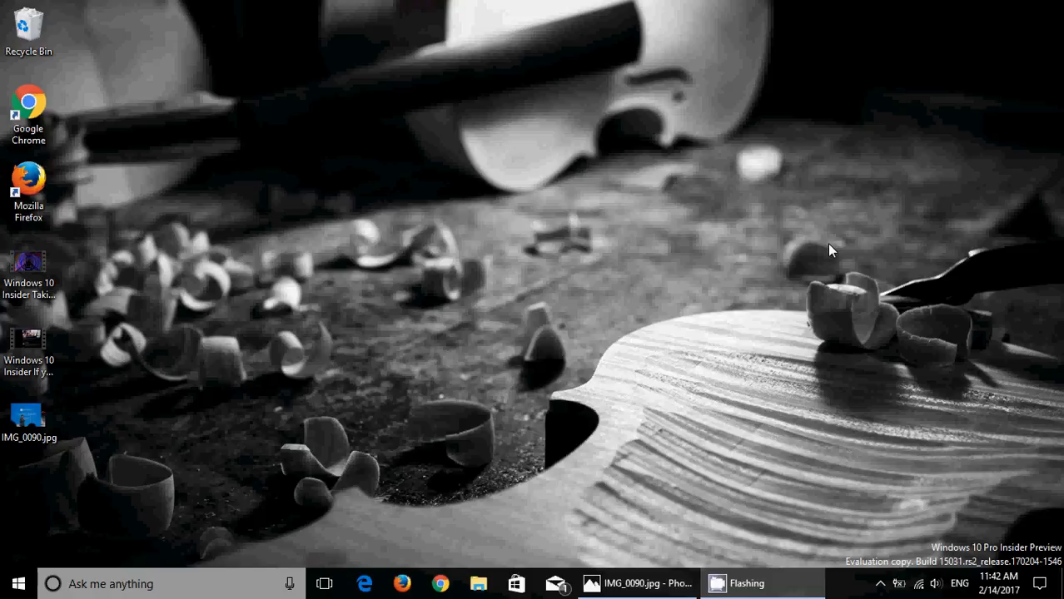
mouse_move(629, 407)
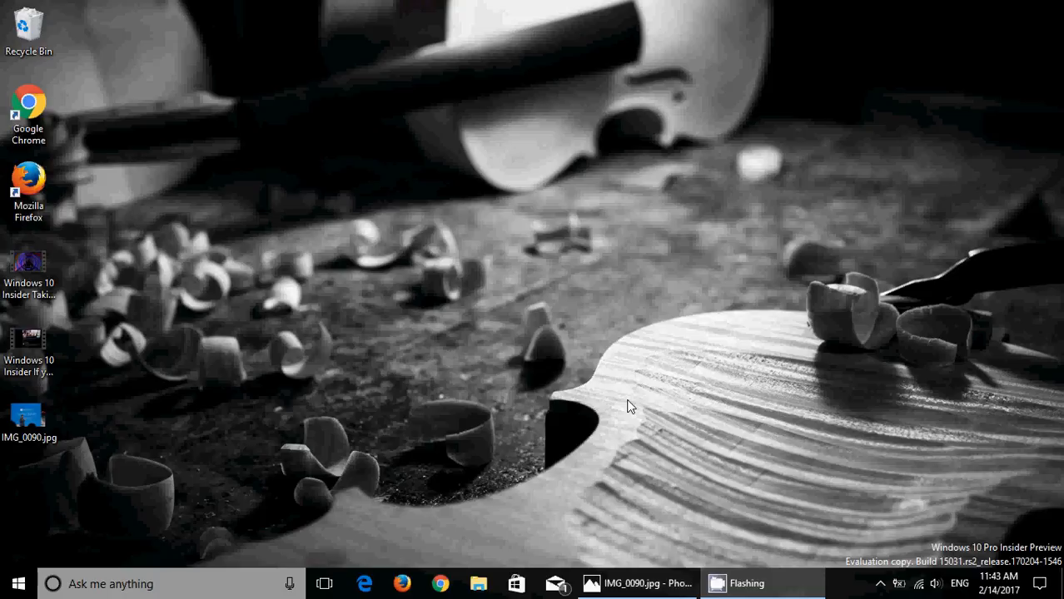
mouse_move(529, 368)
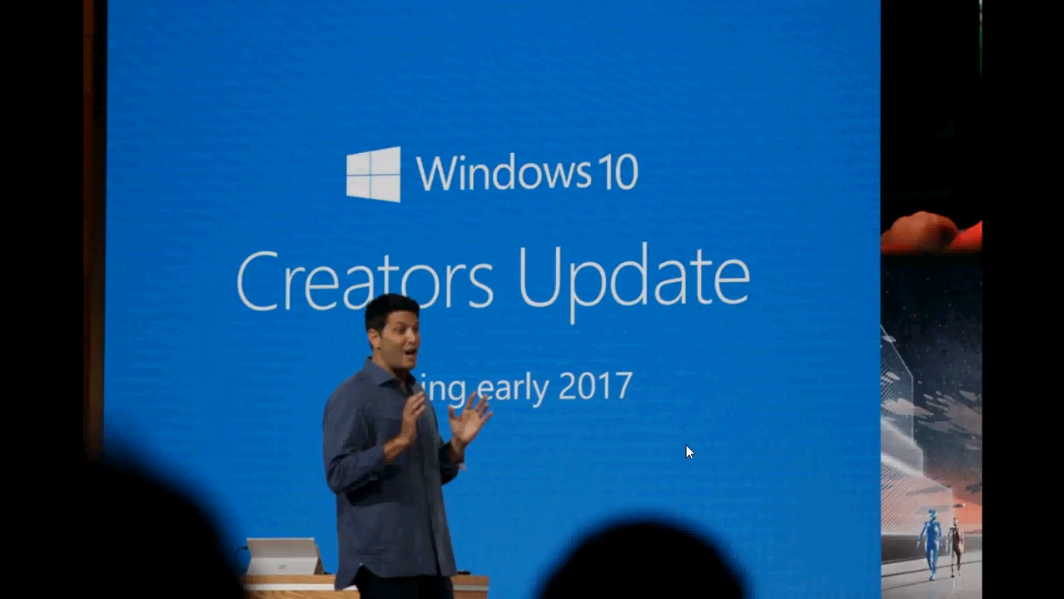
- Open the CamStudio recorder window from the hidden notification area icons
click(10, 584)
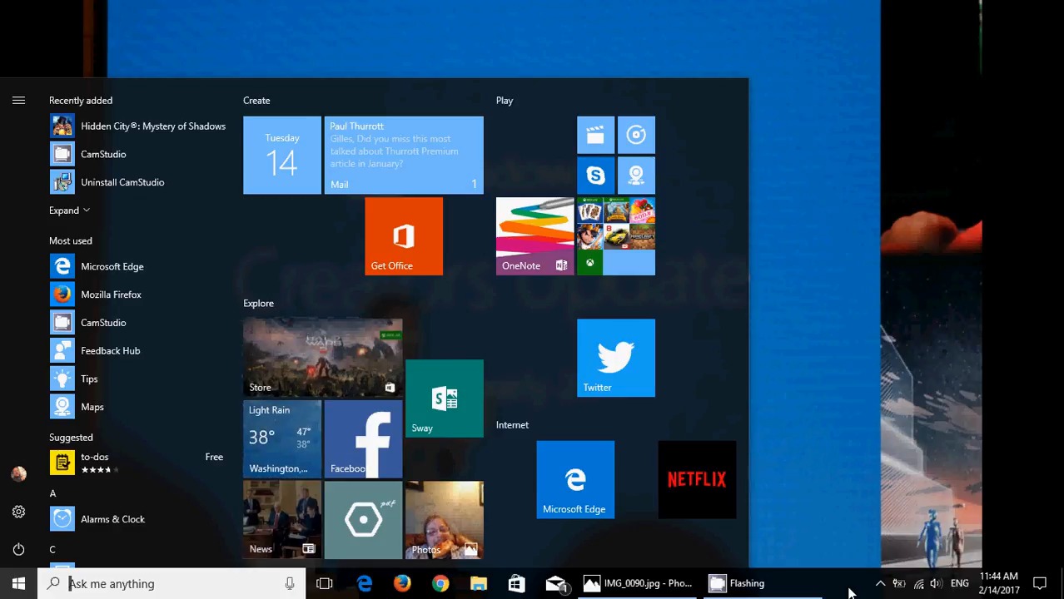
mouse_move(876, 575)
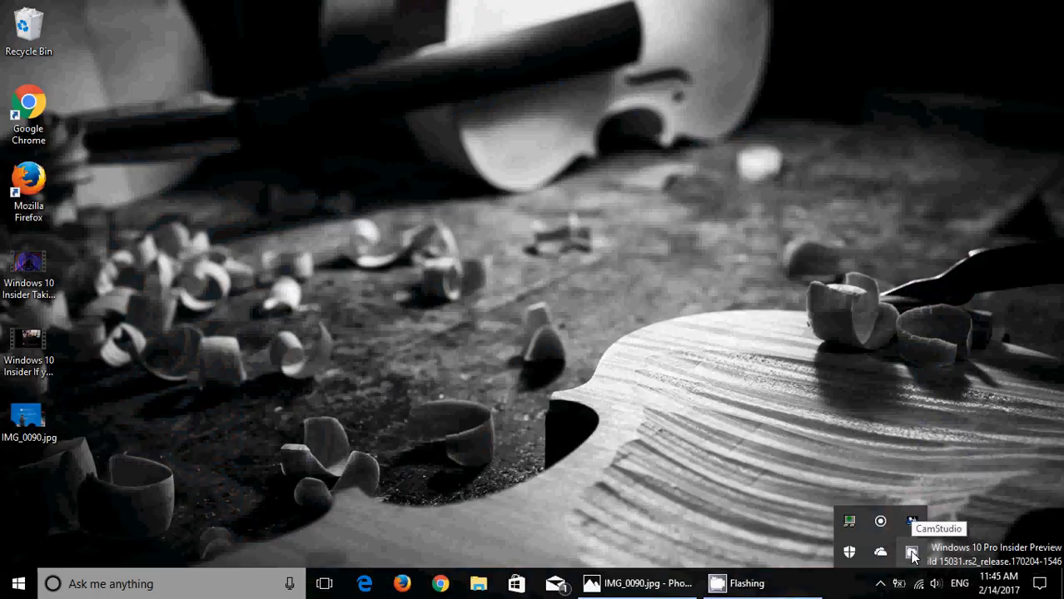
click(912, 551)
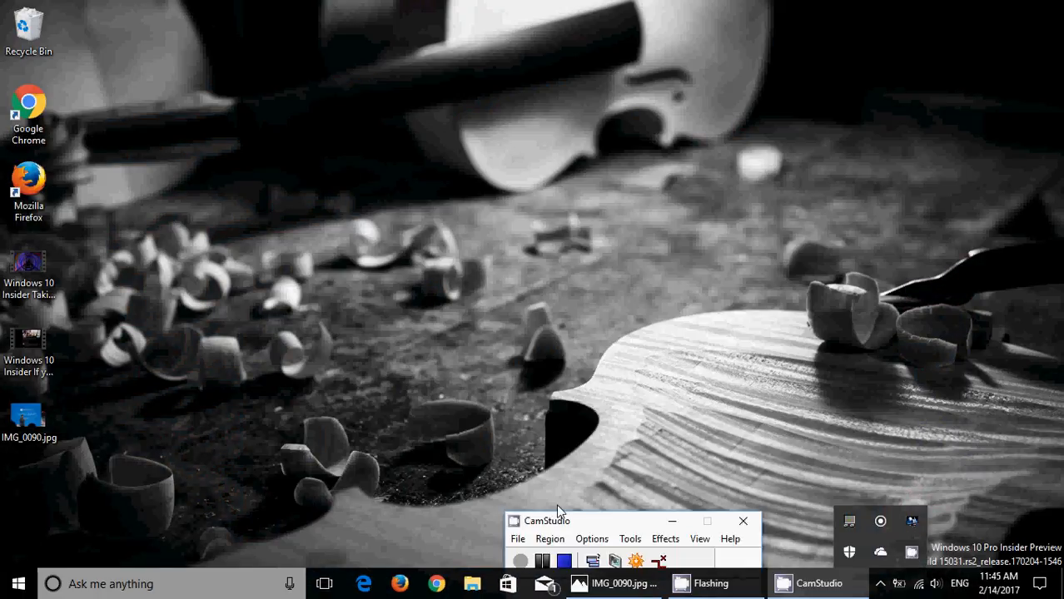